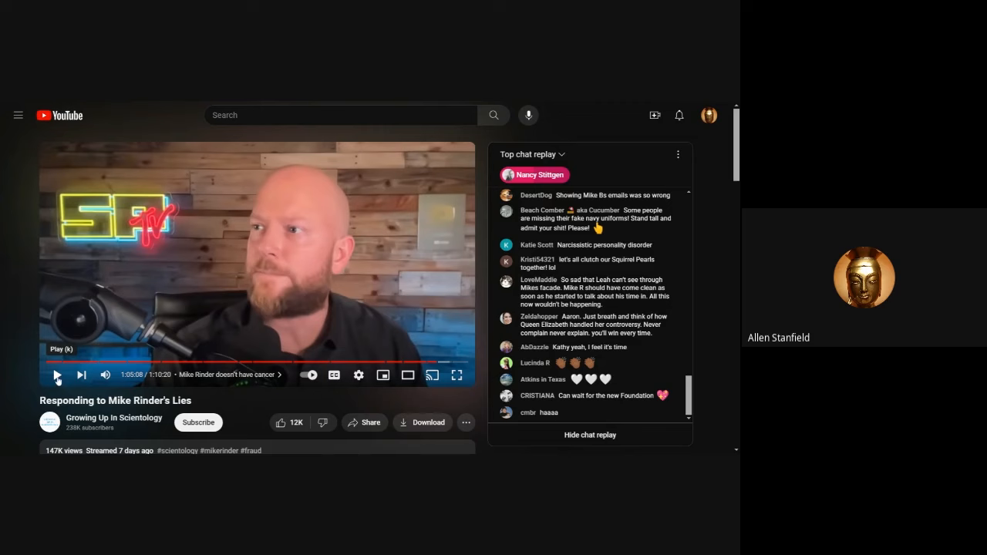
- Highlight the opening paragraph defining stage 4 cancer as spread to distant body parts
left_click(57, 375)
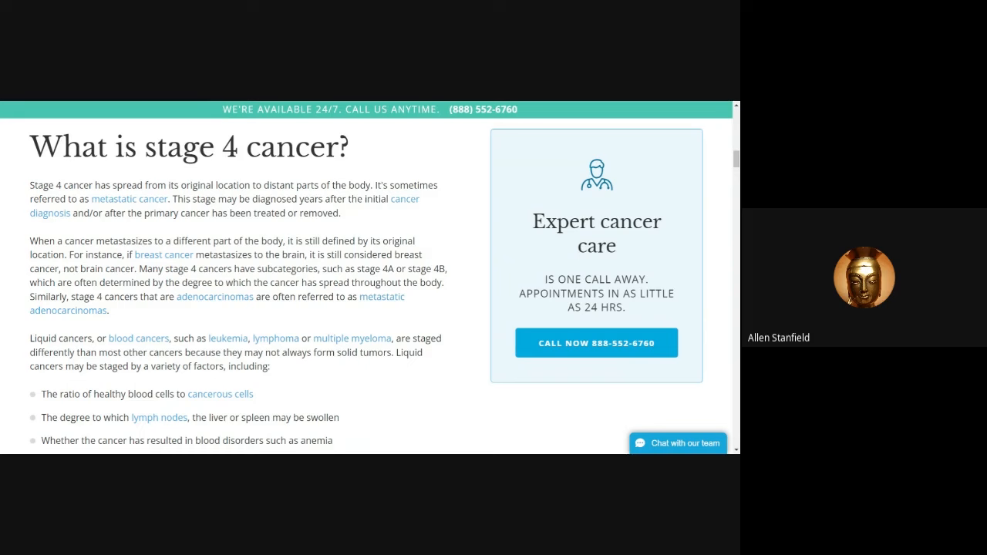
left_click_drag(30, 185, 339, 214)
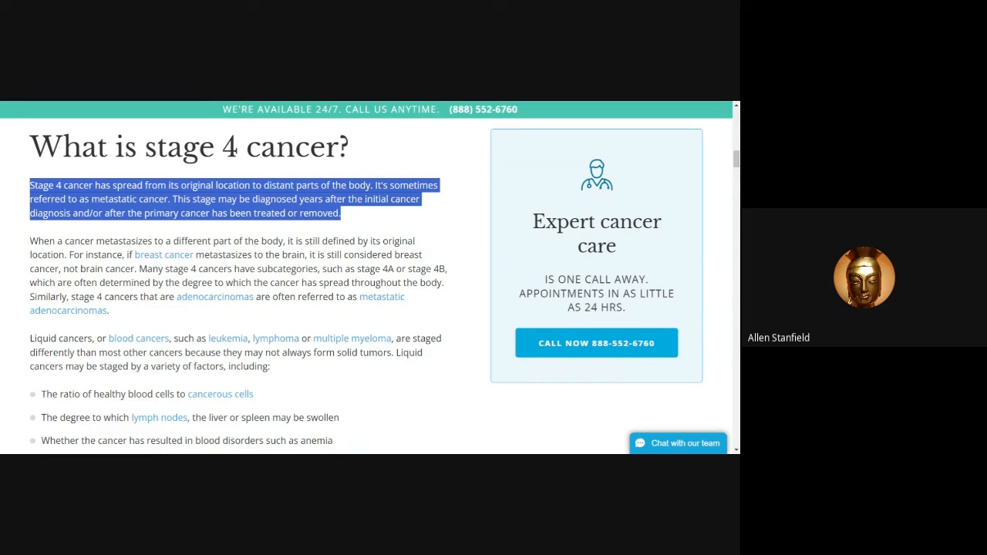
mouse_move(375, 228)
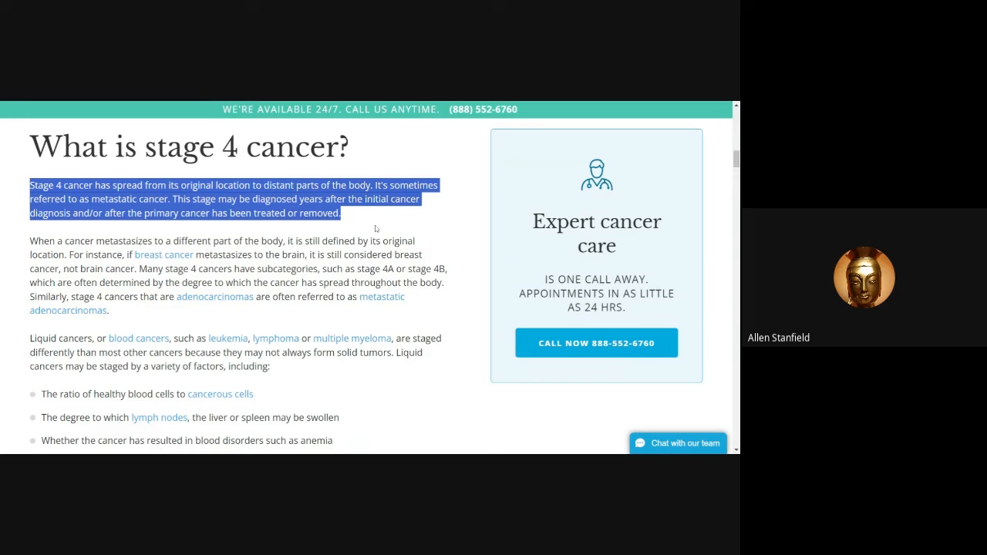